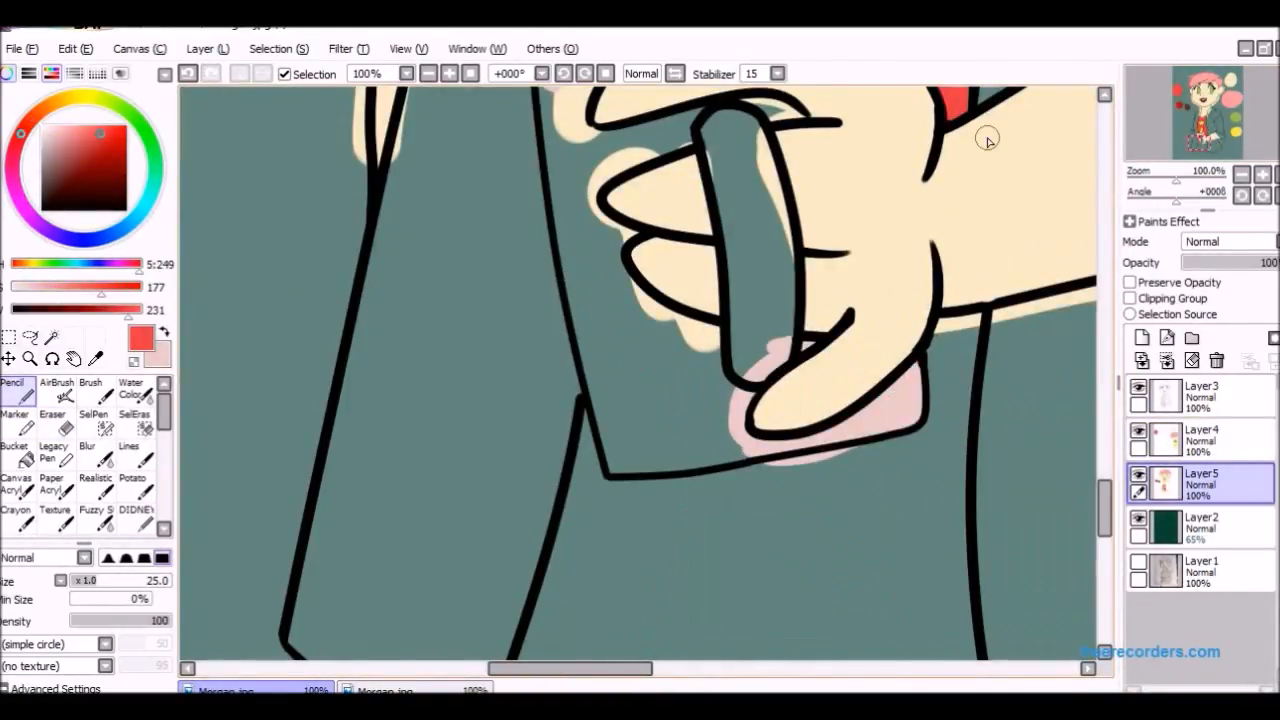
Step: Add a new layer and ink clean black sleeve and hand outlines over the faded sketch
left_click(14, 444)
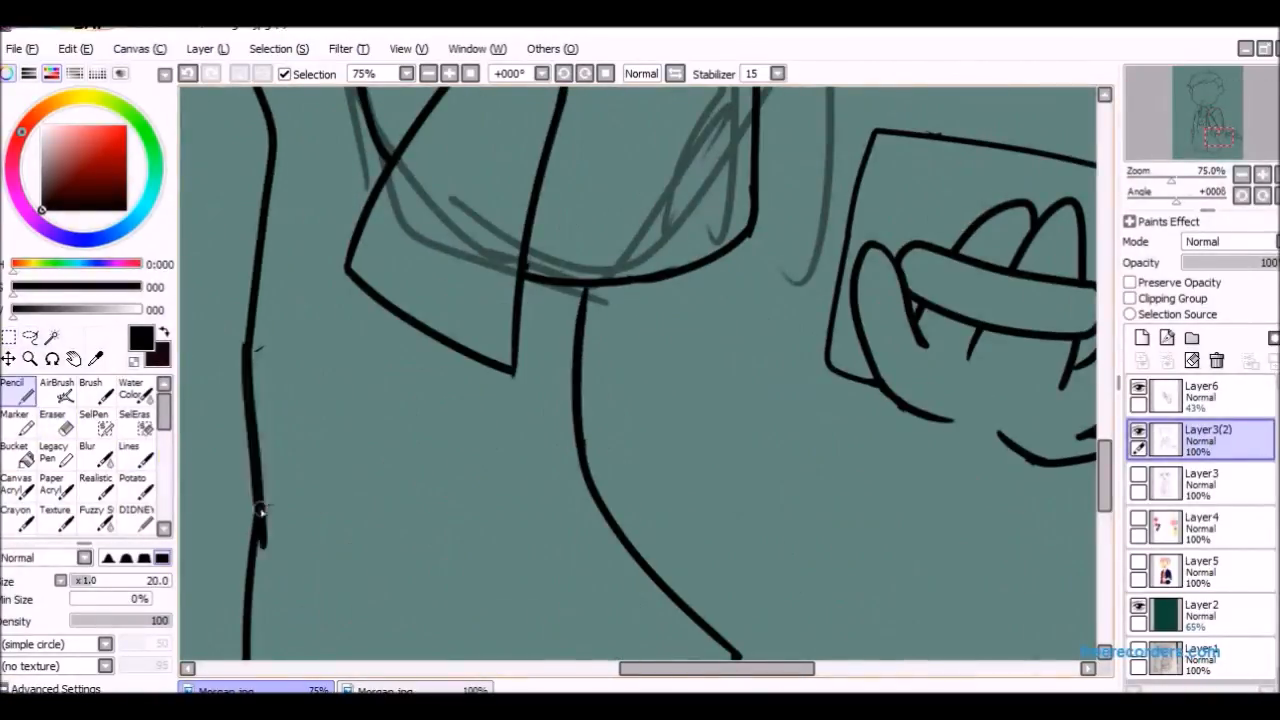
left_click(206, 48)
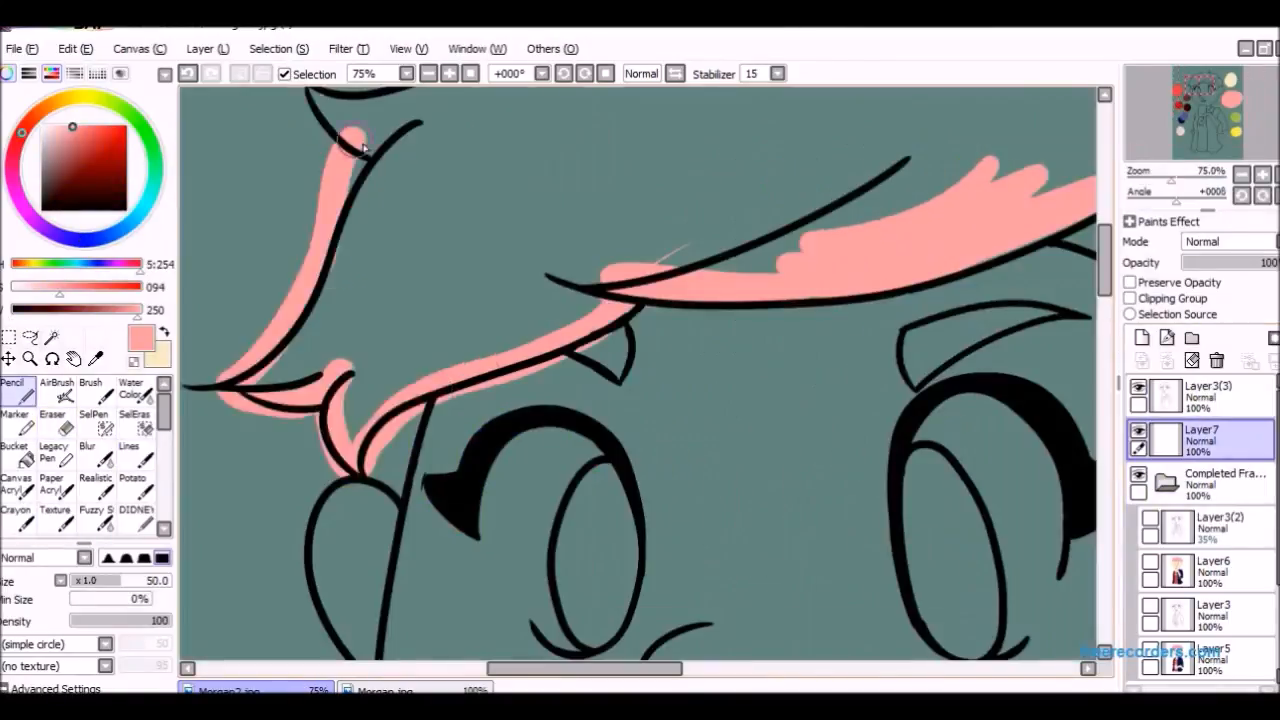
Step: Create Layer7, group finished frame layers, and paint the hair fringe flat pink
left_click(414, 72)
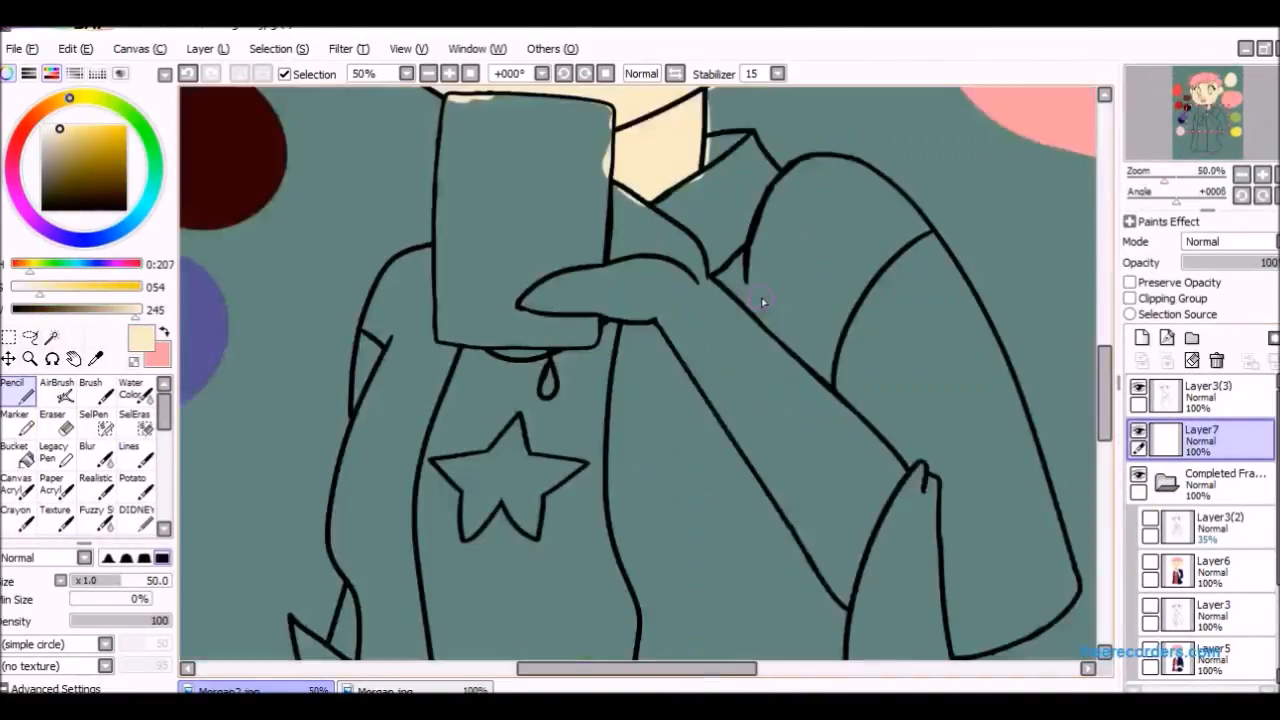